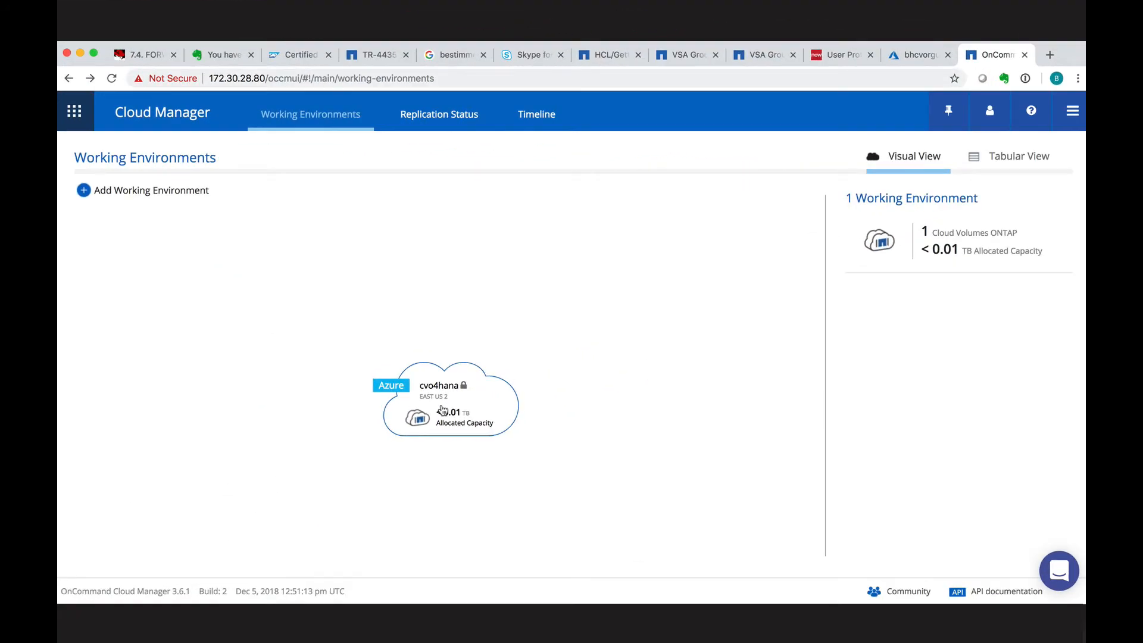
Open the cvo4hana environment, view its Information details, and return to its empty volume list
click(450, 399)
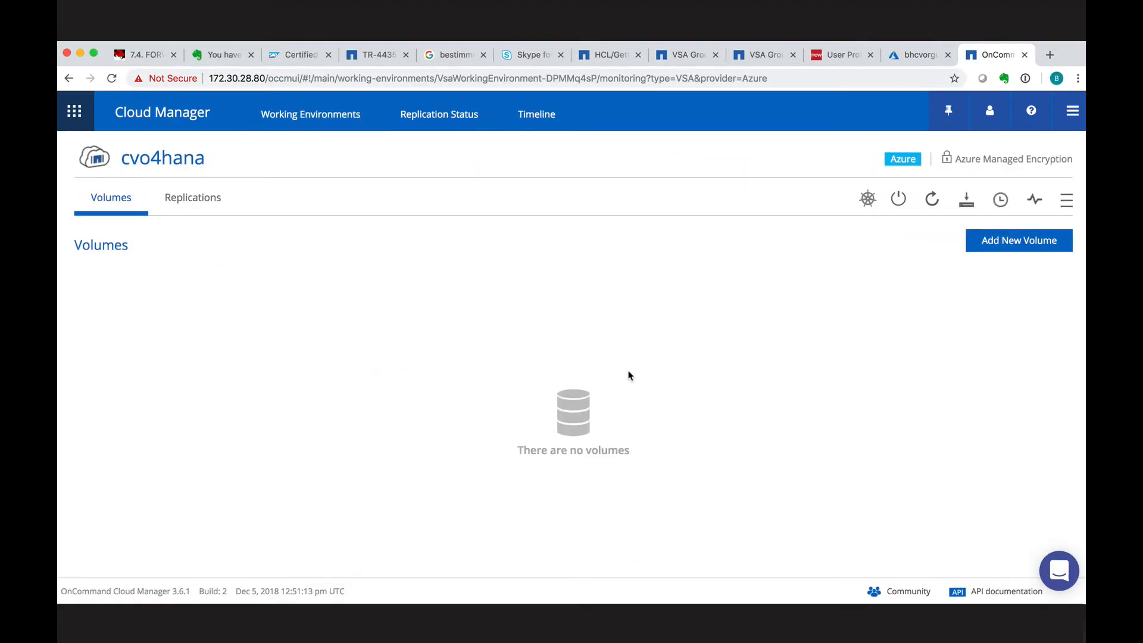
click(1065, 199)
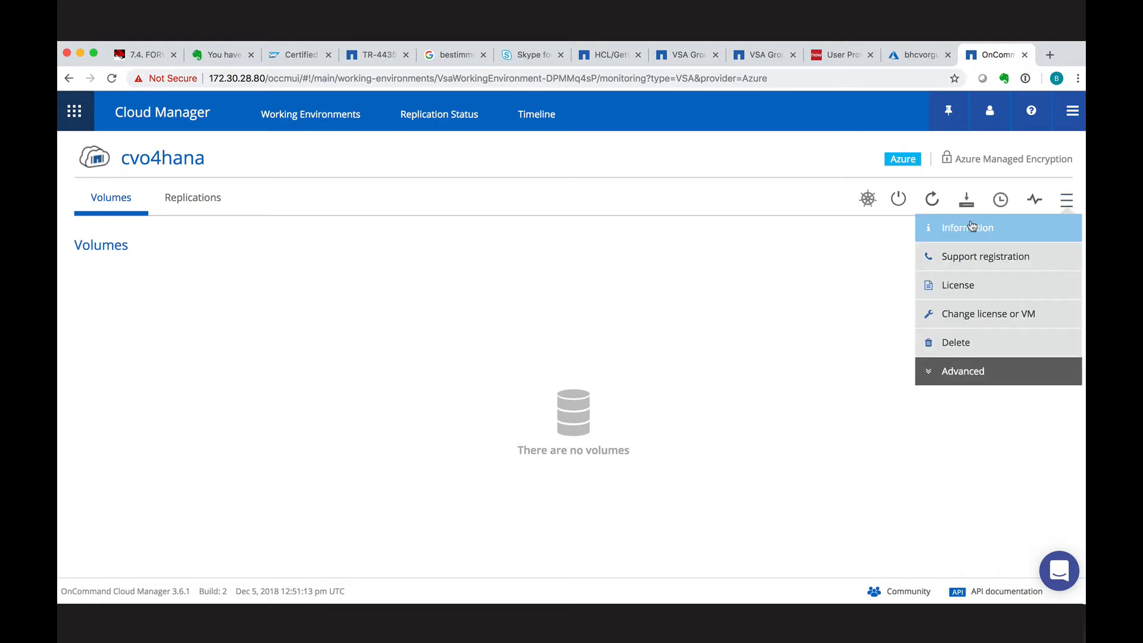
click(969, 227)
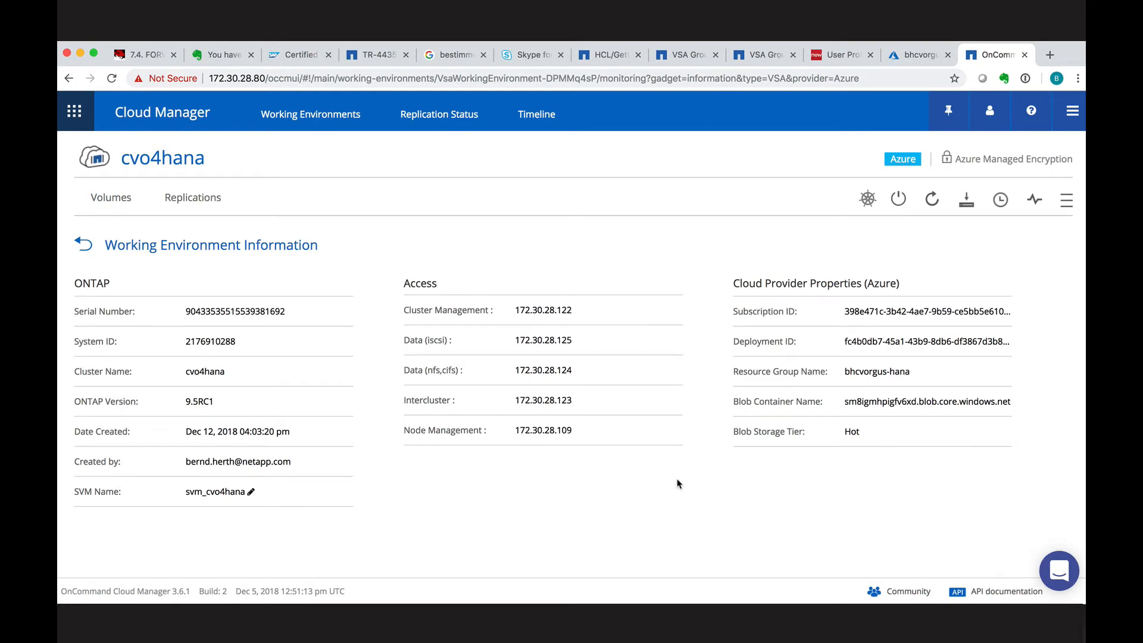
click(110, 198)
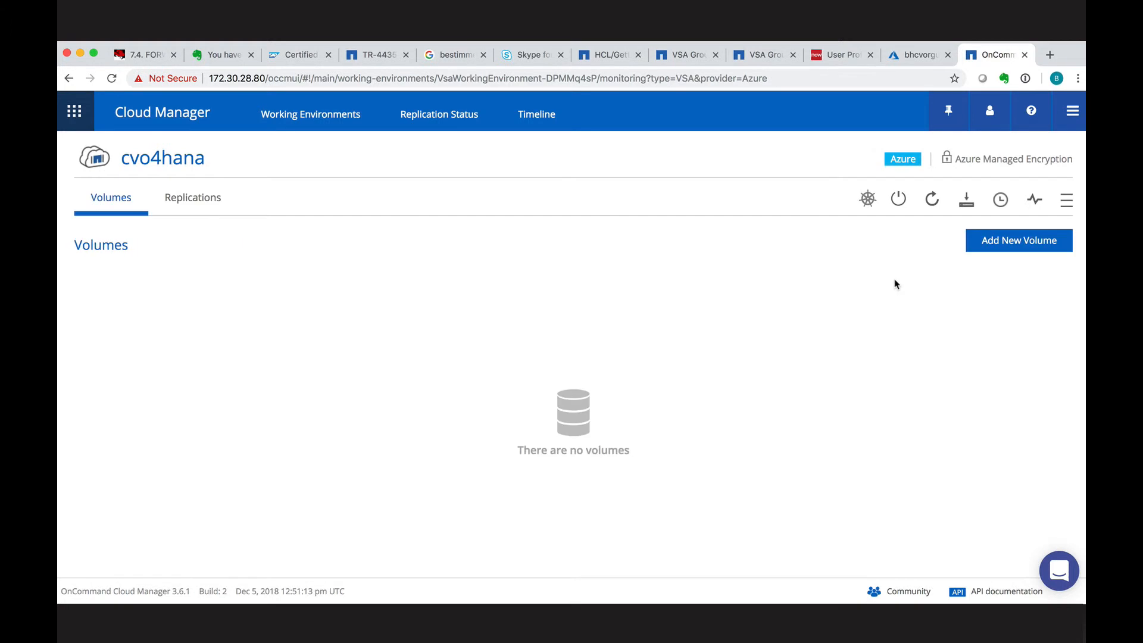
mouse_move(868, 209)
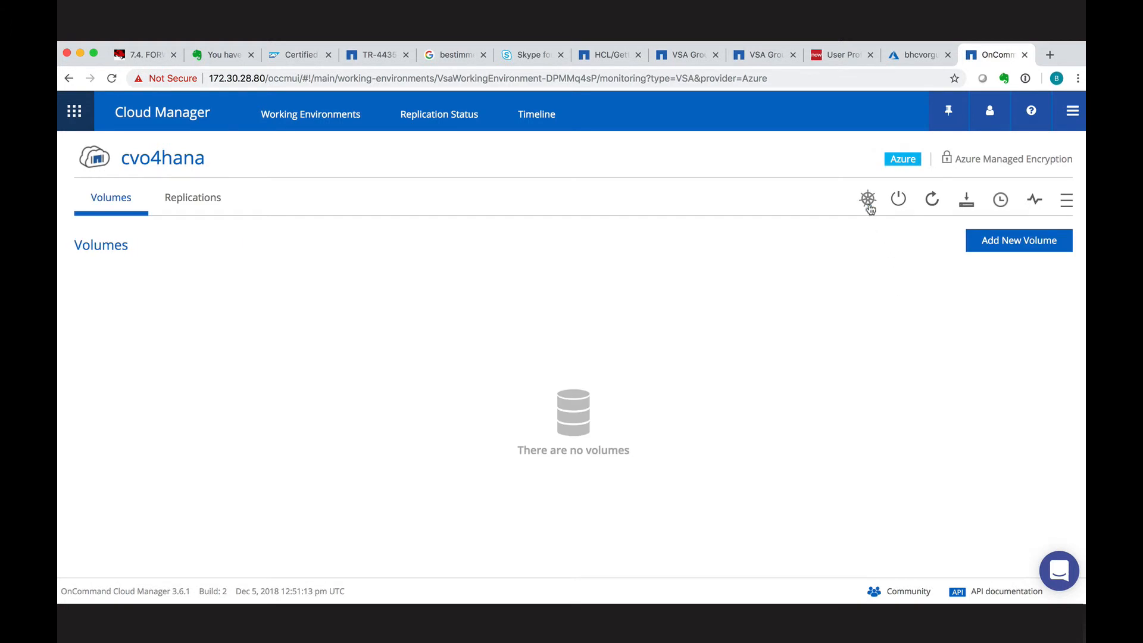
Start a new cvo4hana volume named SBX_shared with a size of 512 GB
click(1018, 241)
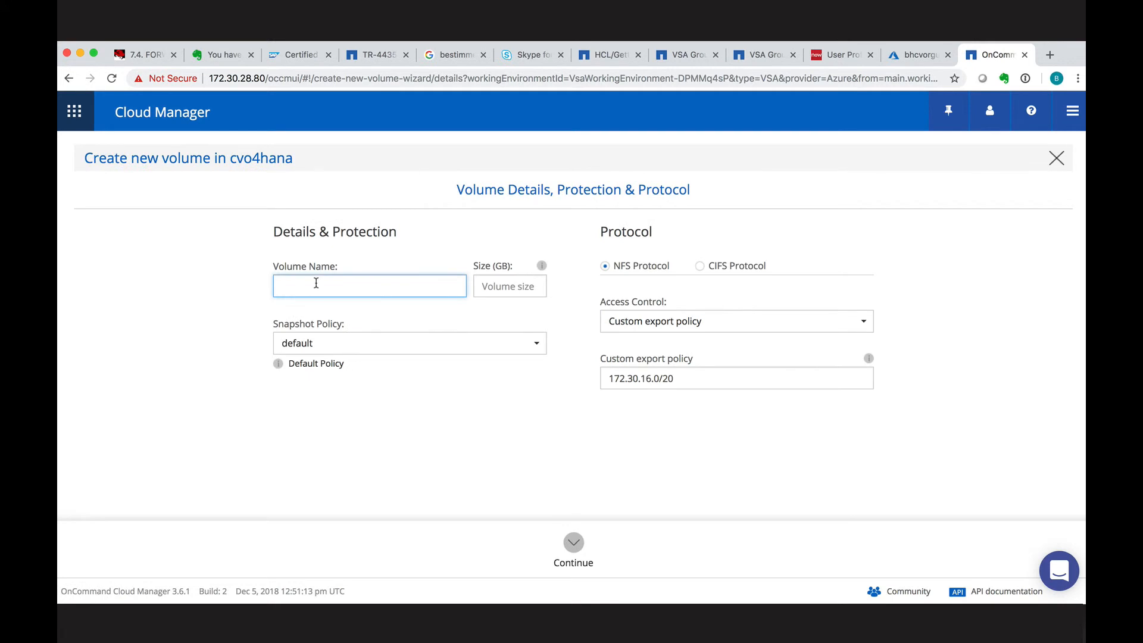
text(SBX_)
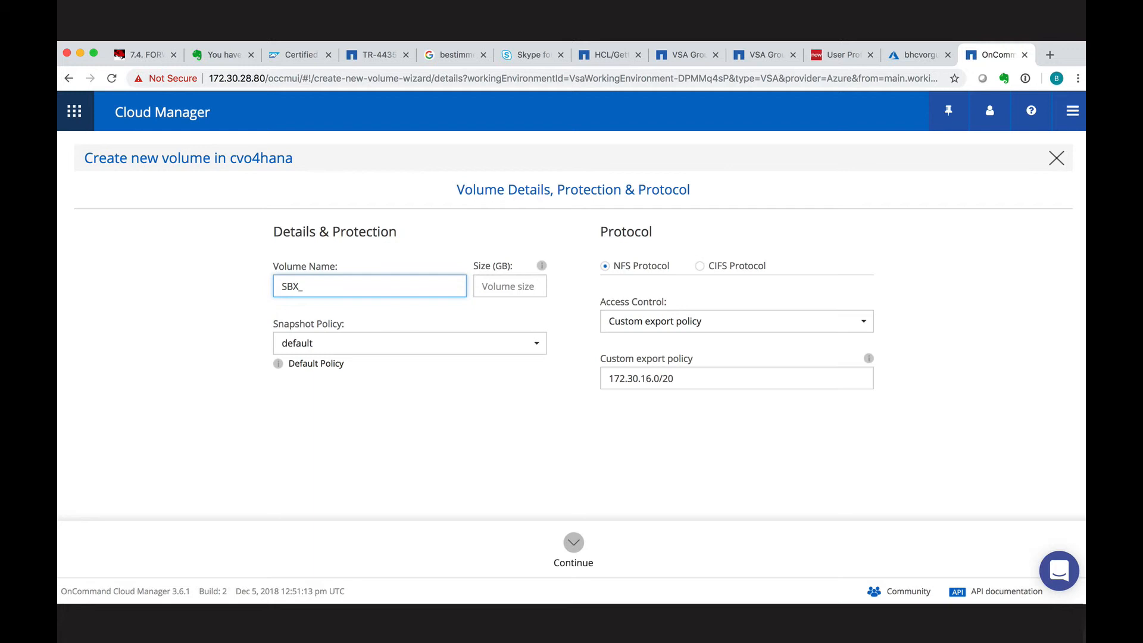
text(shared)
click(737, 378)
text(28)
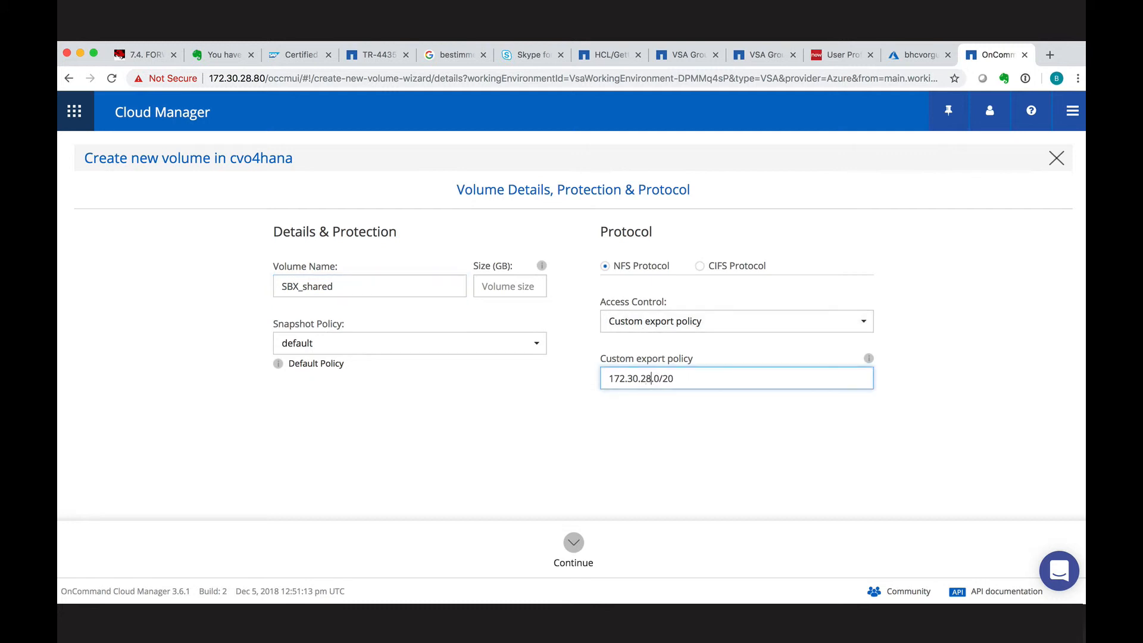
click(510, 285)
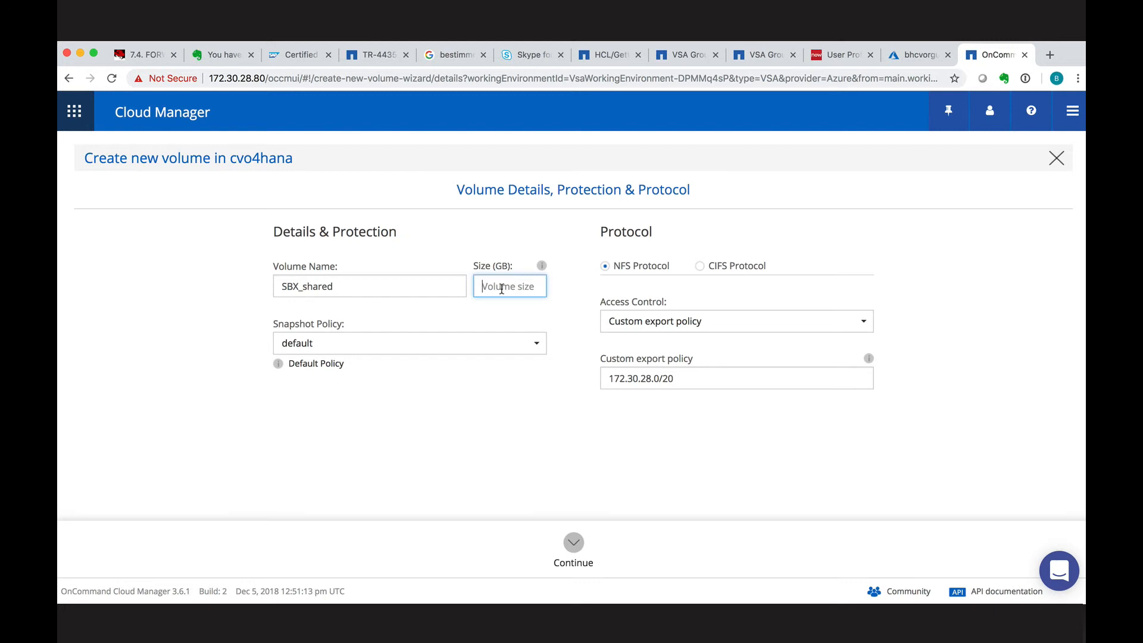
text(512)
click(736, 378)
text(3)
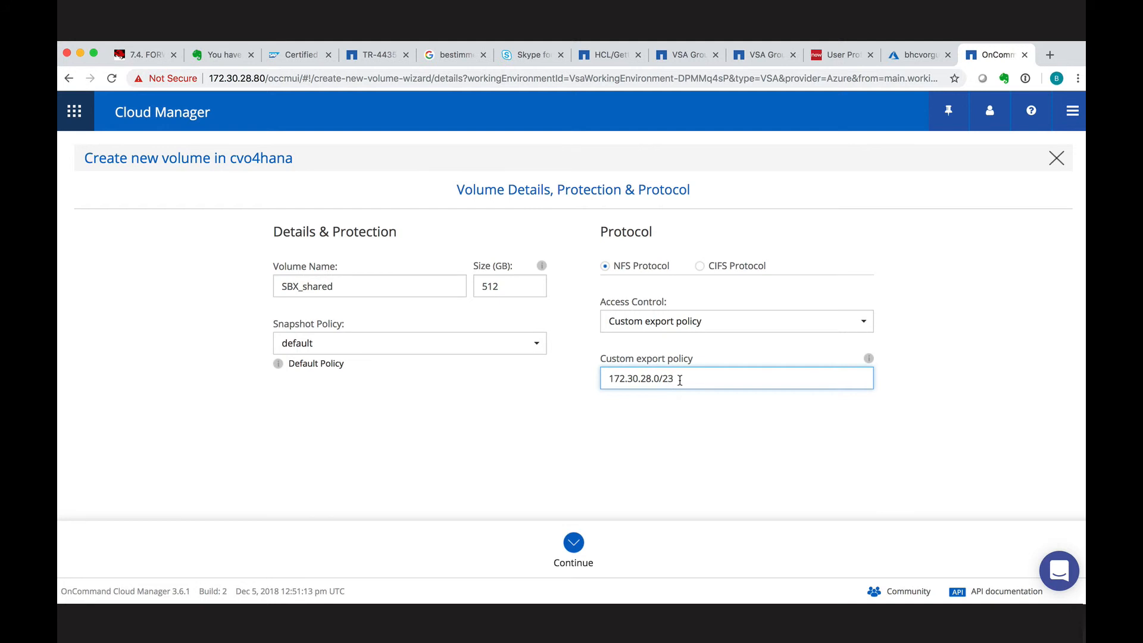
Create SBX_shared with Storage Efficiency and Premium Storage selected
click(573, 543)
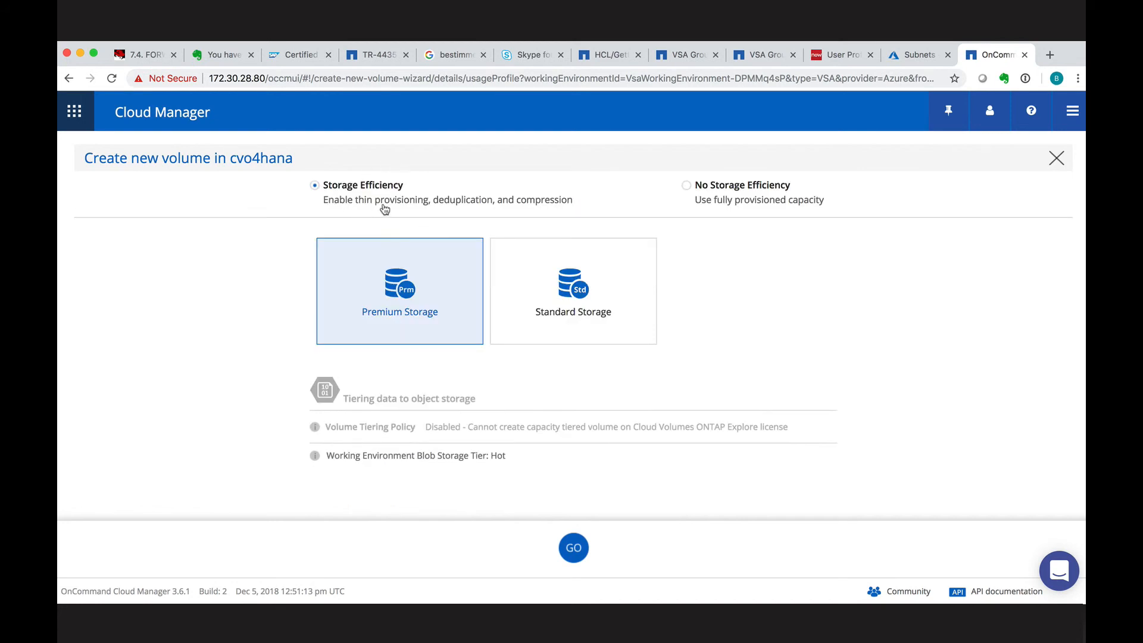
mouse_move(577, 530)
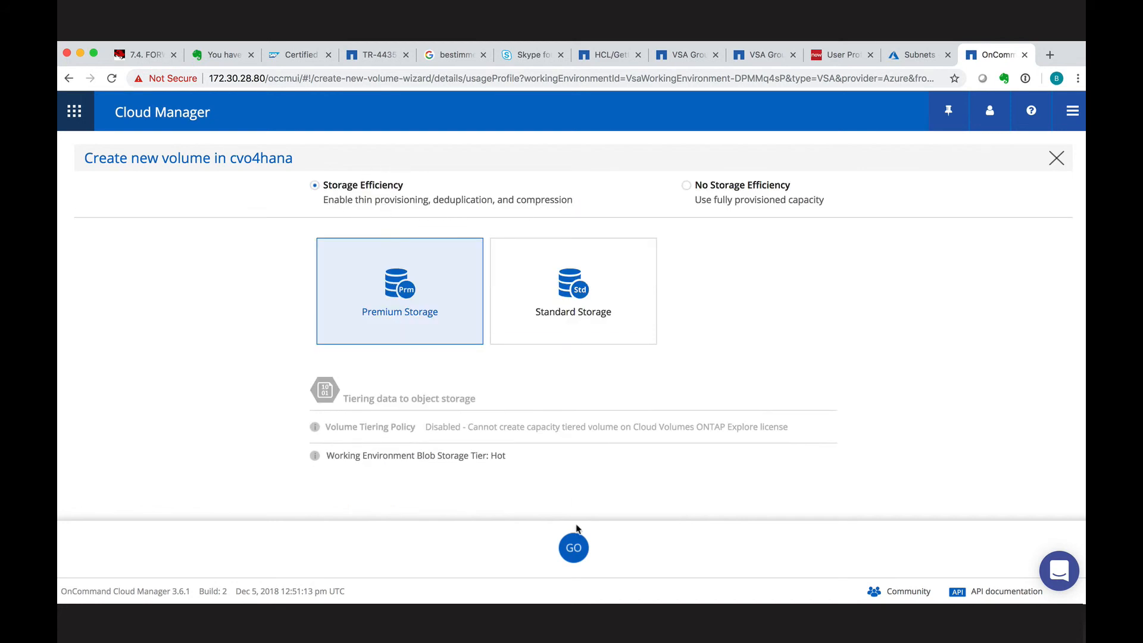
click(573, 548)
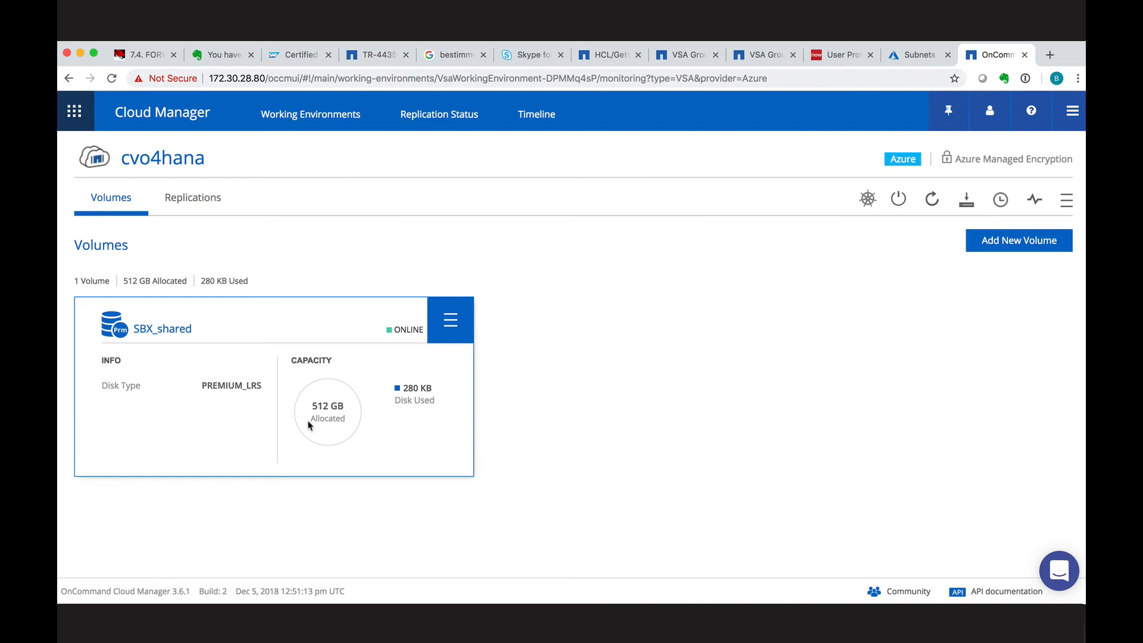
click(450, 321)
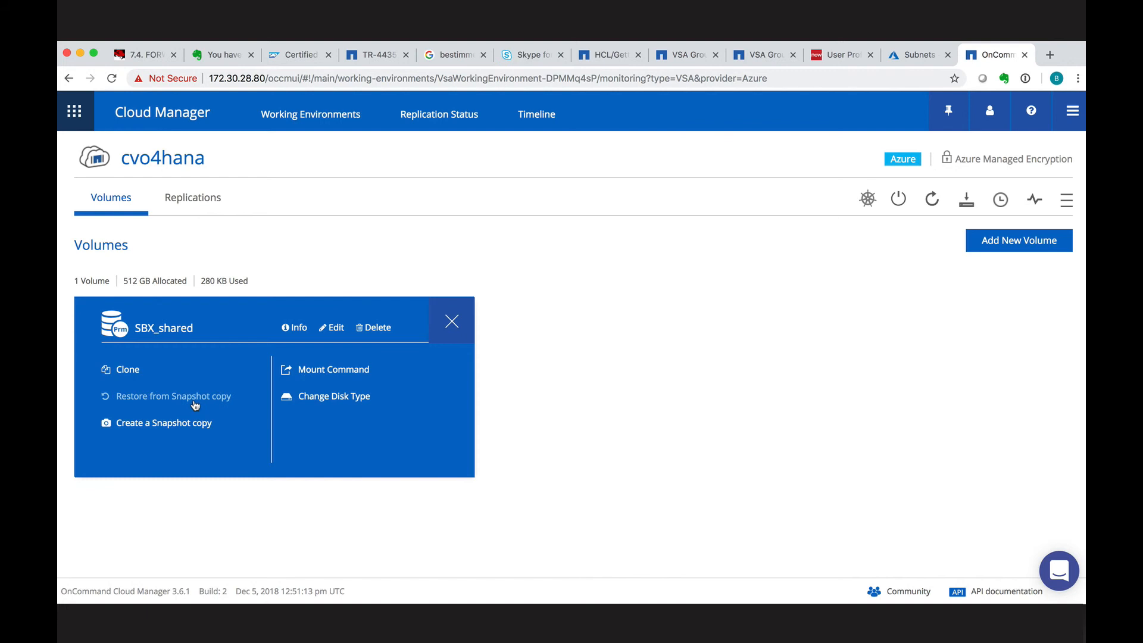
mouse_move(302, 374)
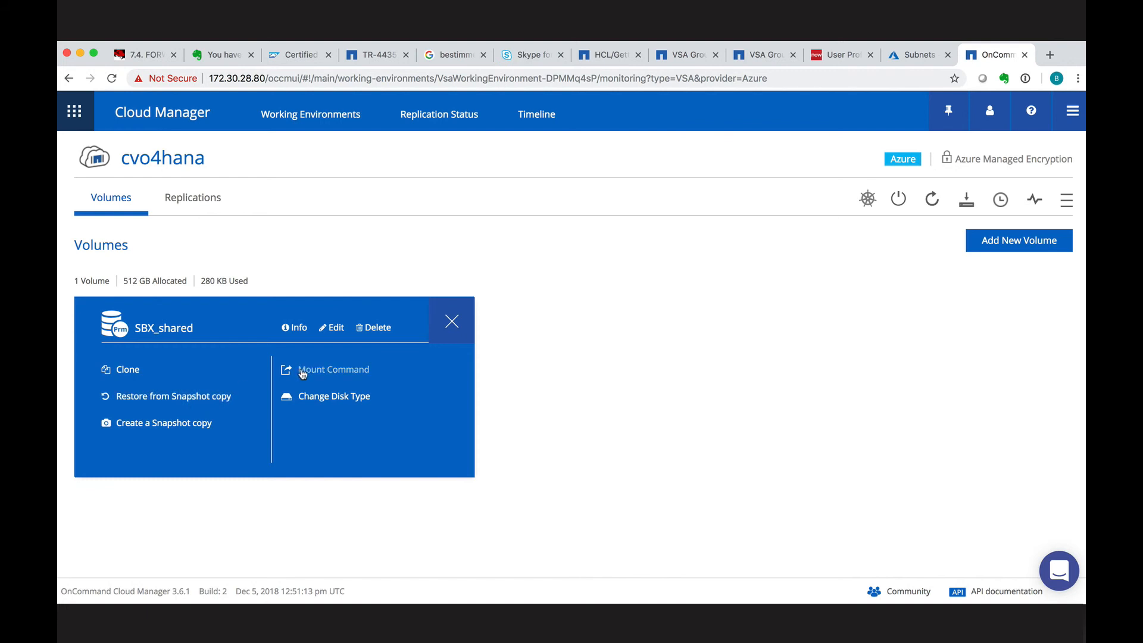
click(332, 370)
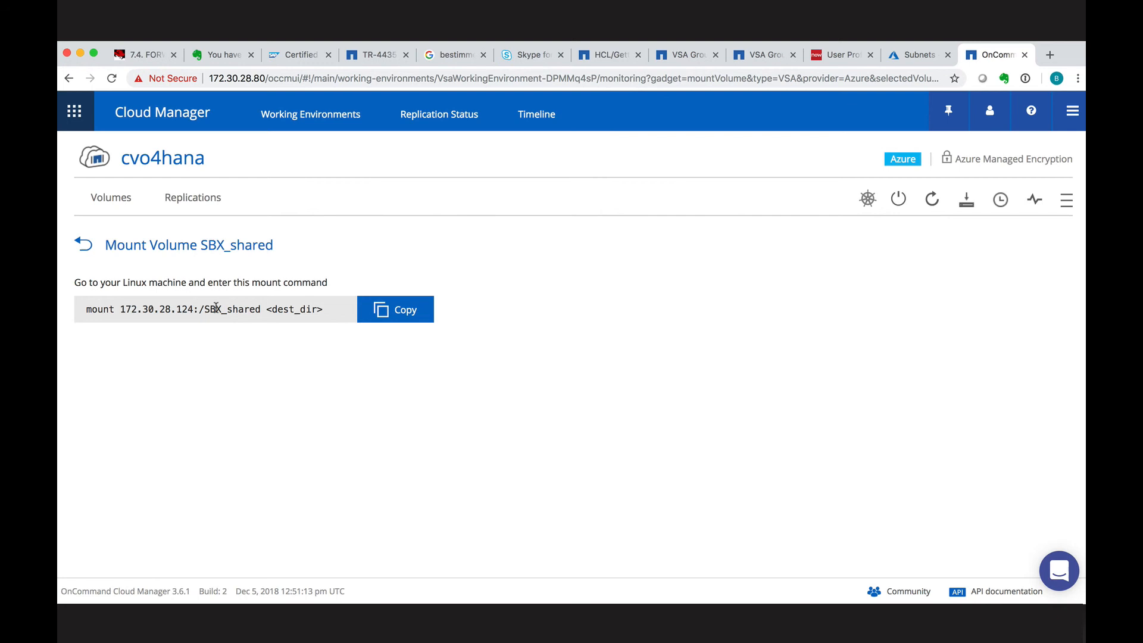
mouse_move(104, 111)
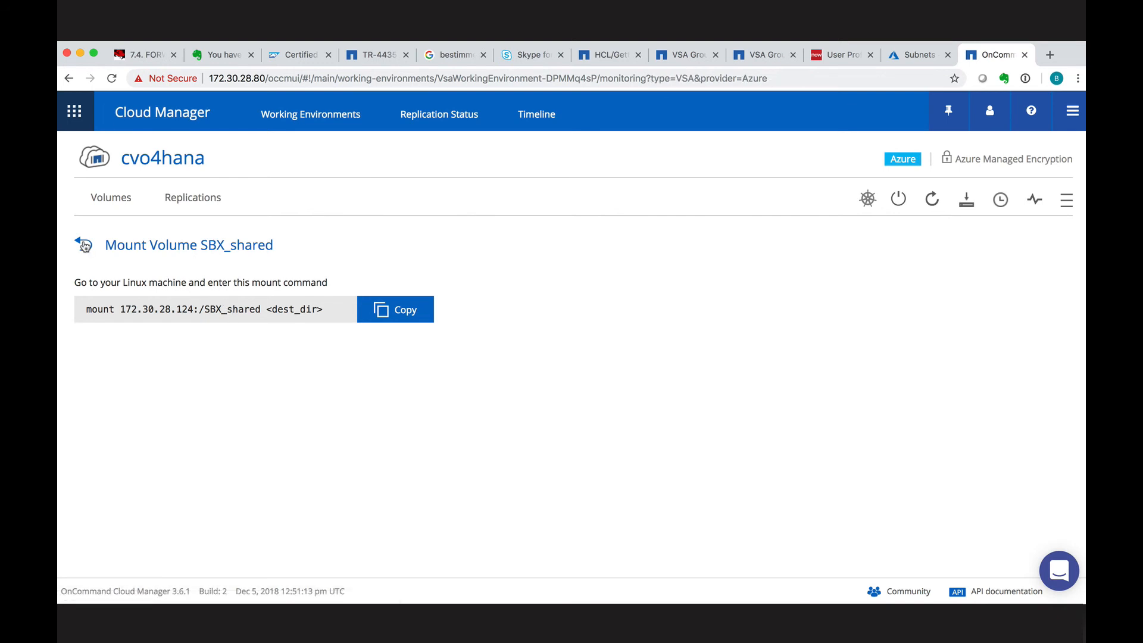
click(82, 244)
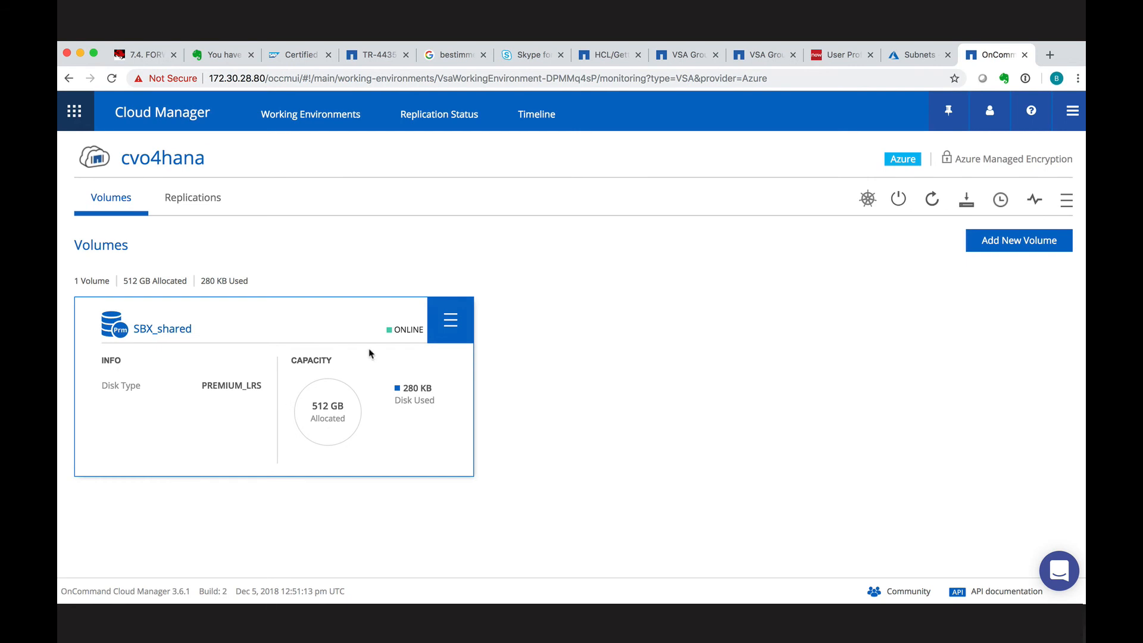
Edit SBX_shared and save its snapshot policy changed from default to none
click(450, 320)
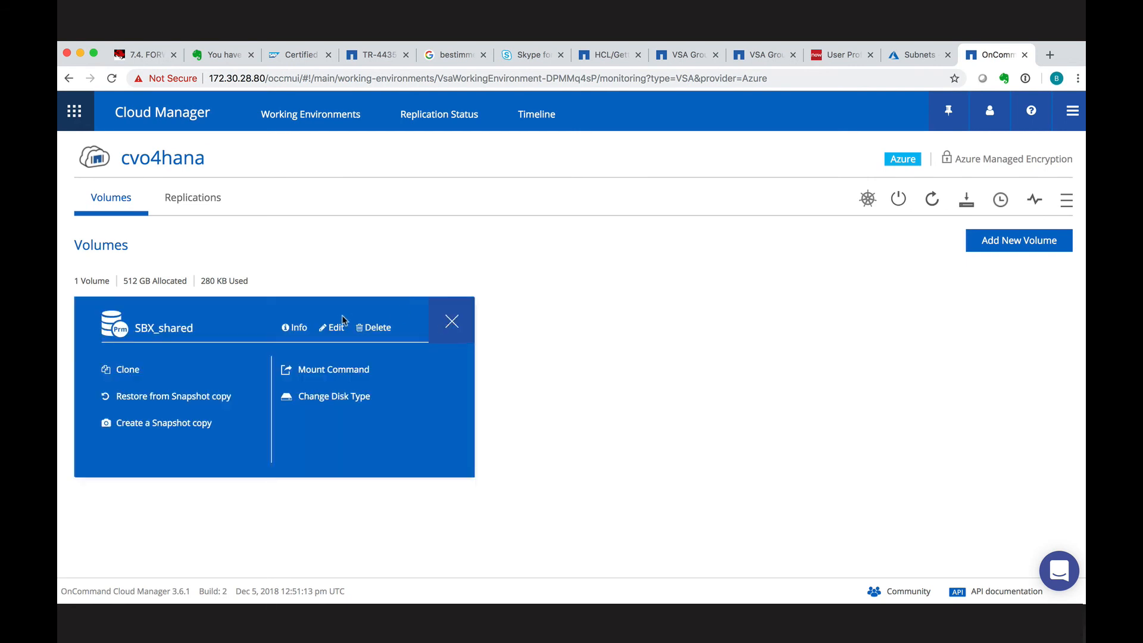
click(334, 327)
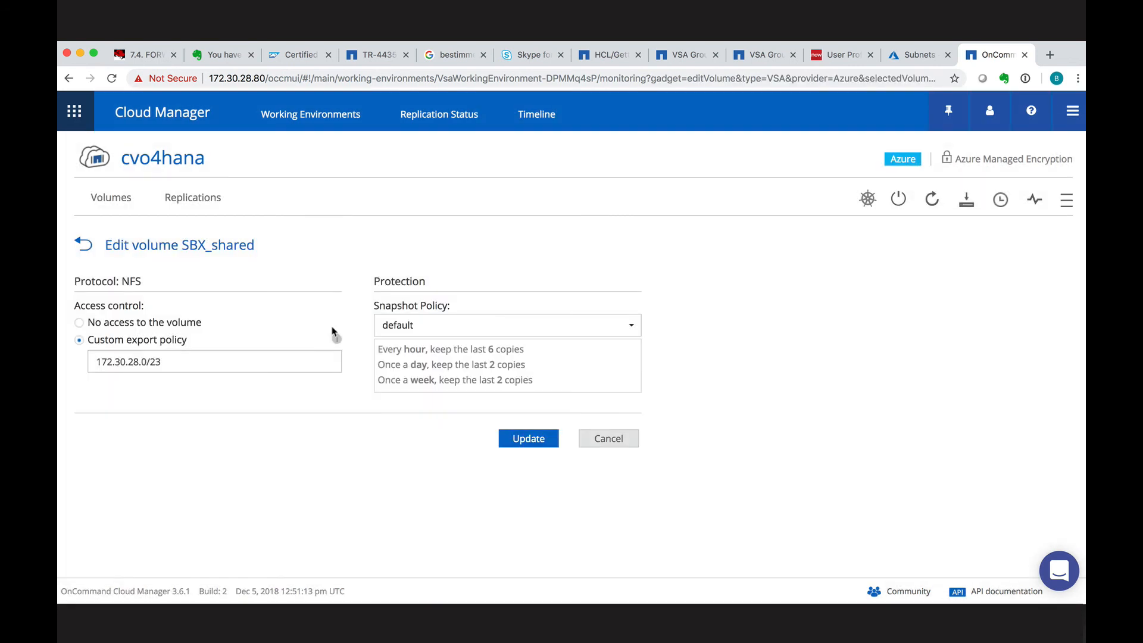
mouse_move(120, 329)
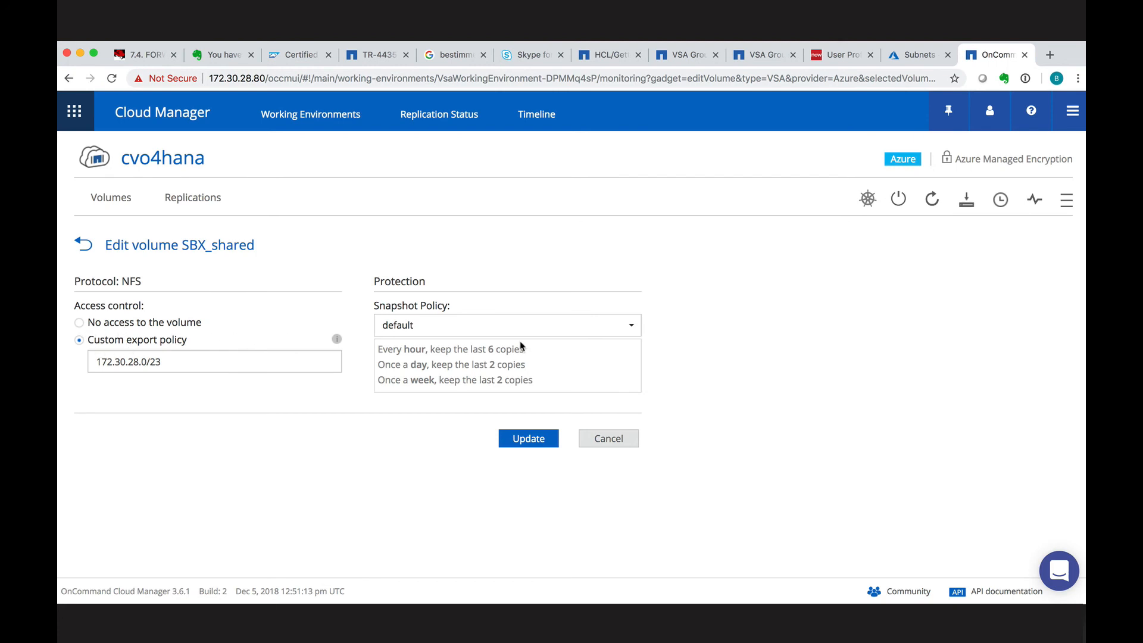
click(506, 325)
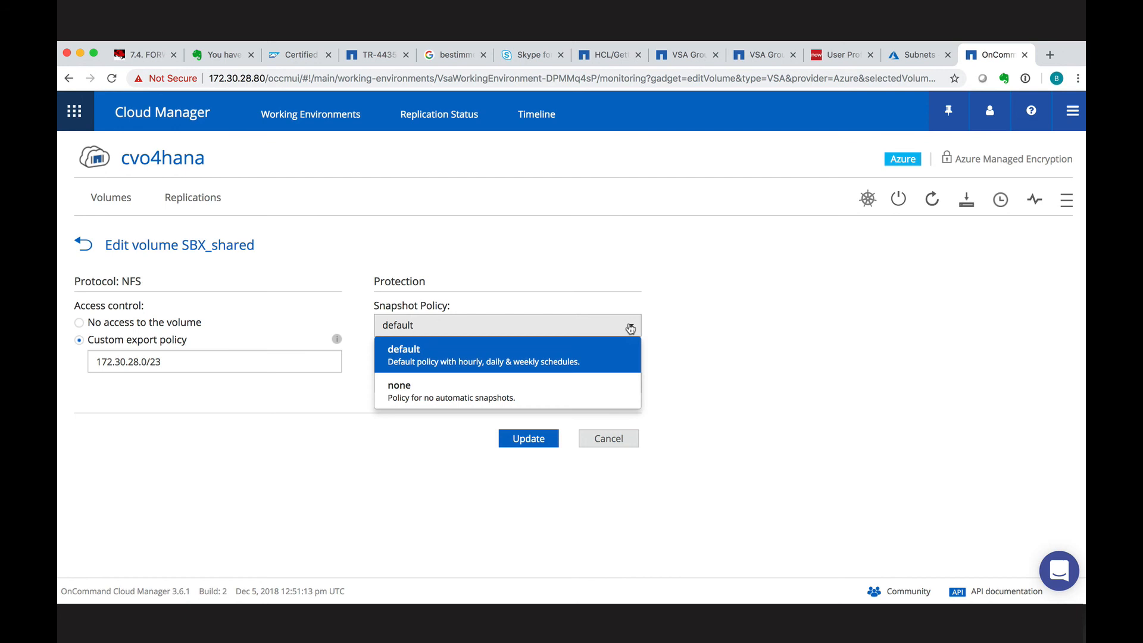
click(399, 390)
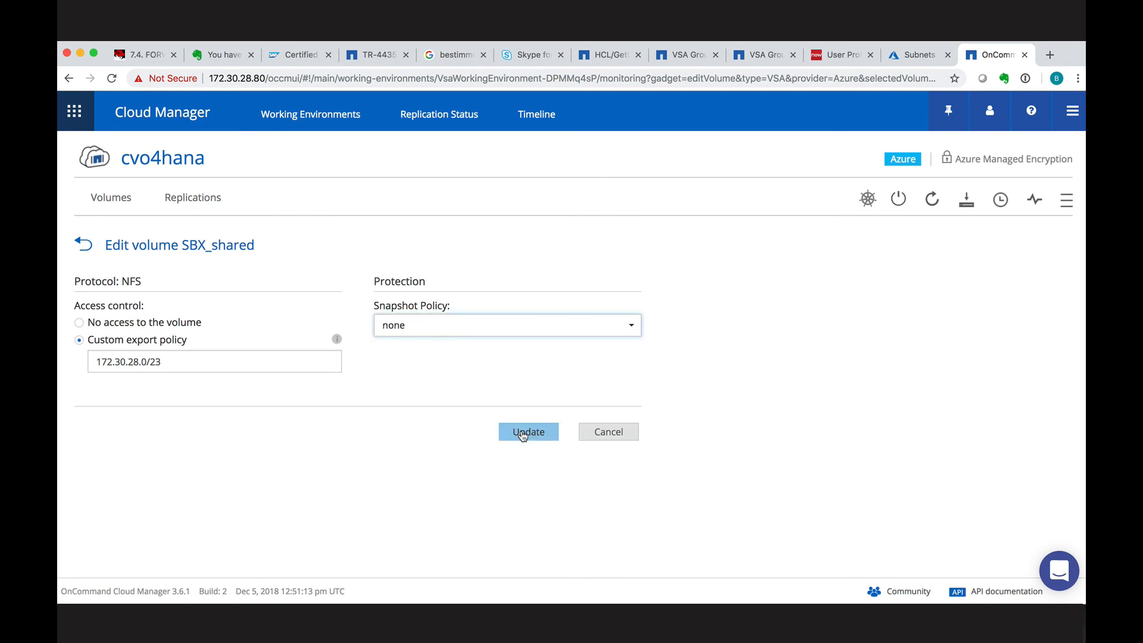
click(528, 431)
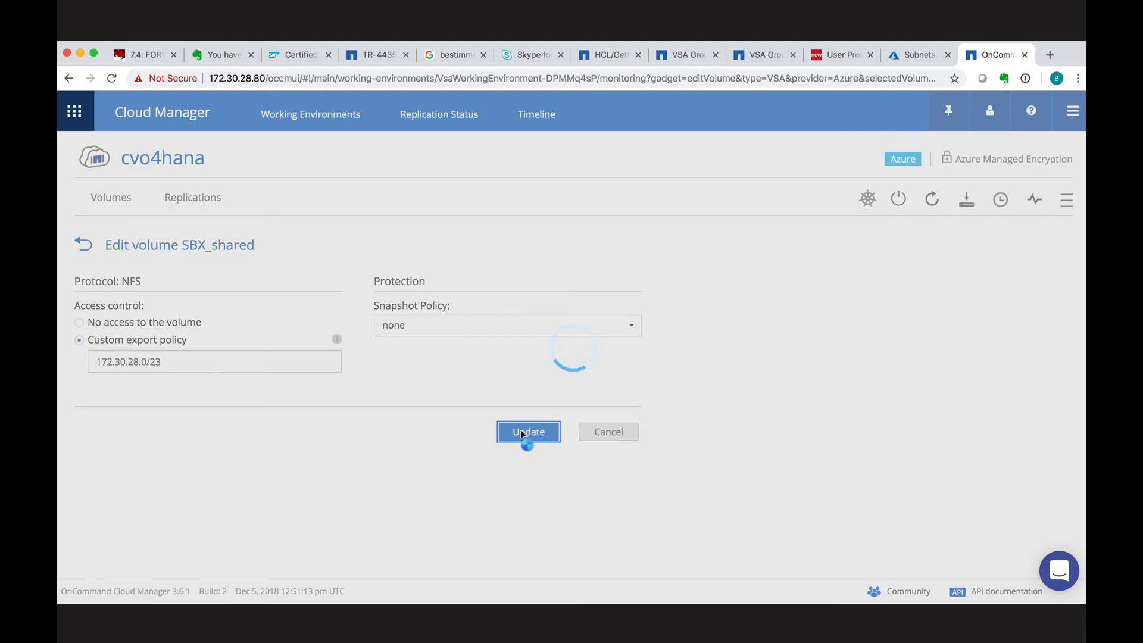
click(528, 431)
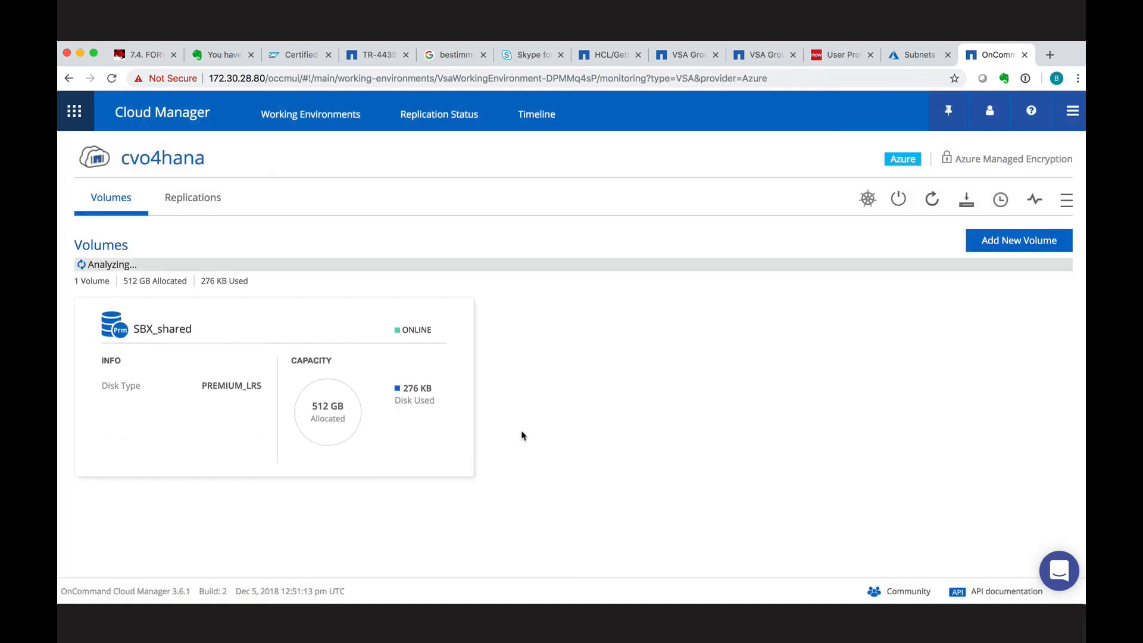